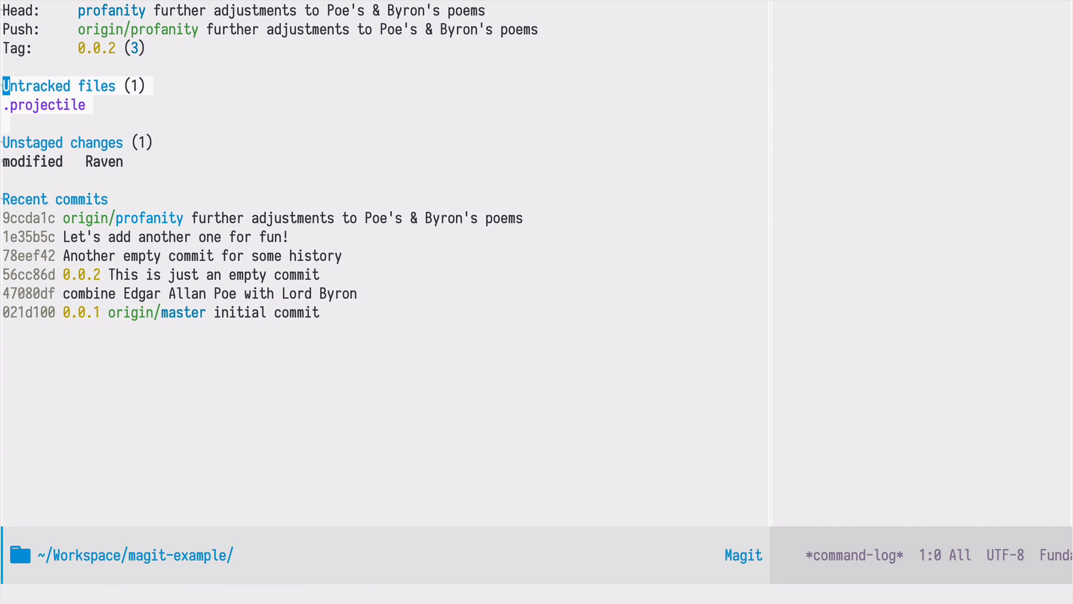
# Run forge-pull on the magit-example repository via M-x.
pyautogui.write('forge-pull')
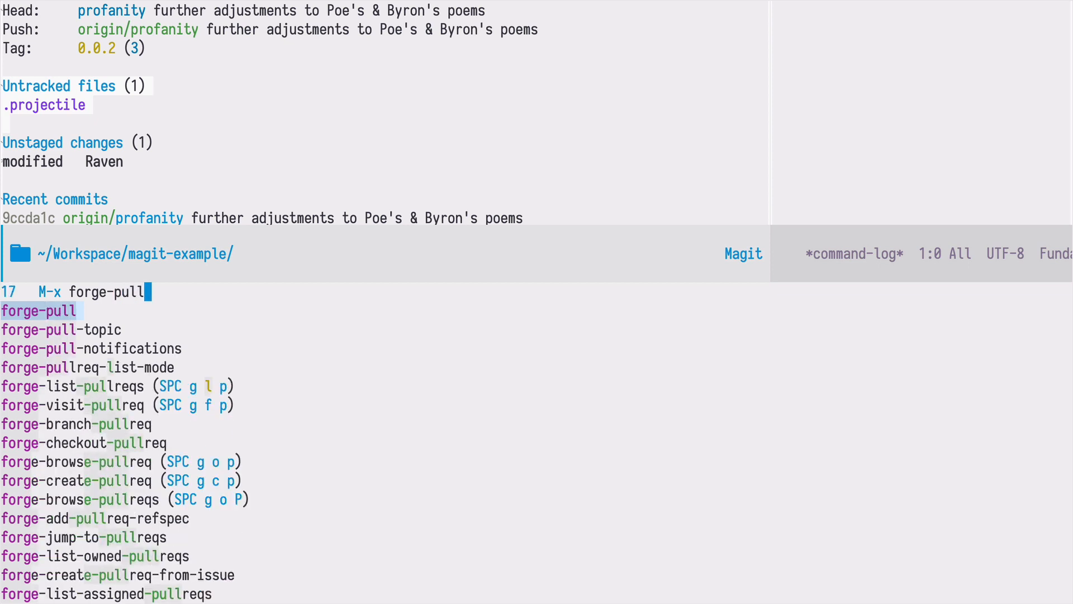
pyautogui.press('Return')
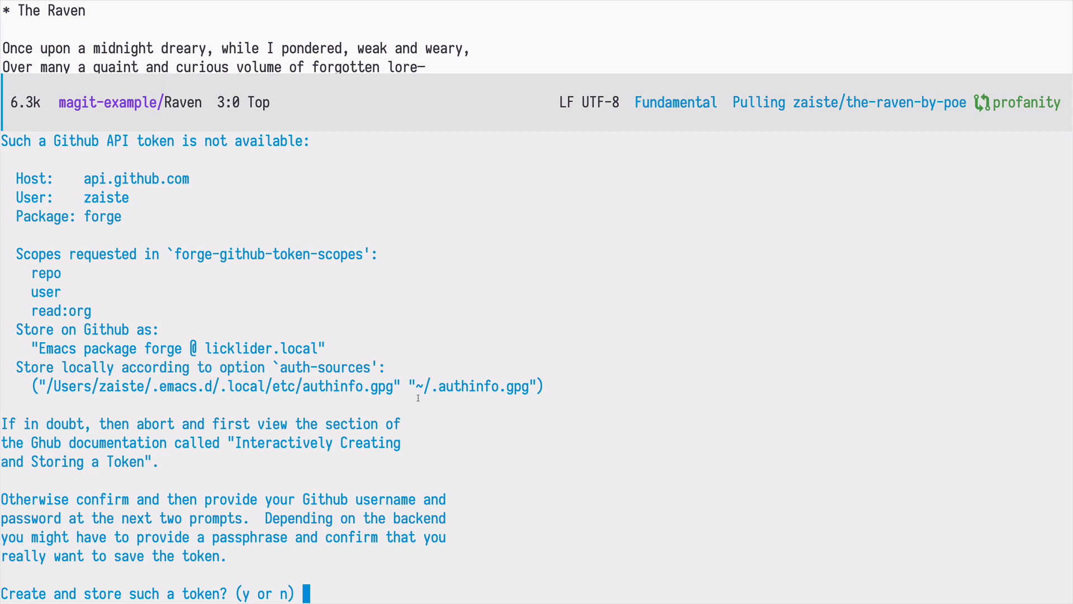
pyautogui.moveTo(455, 396)
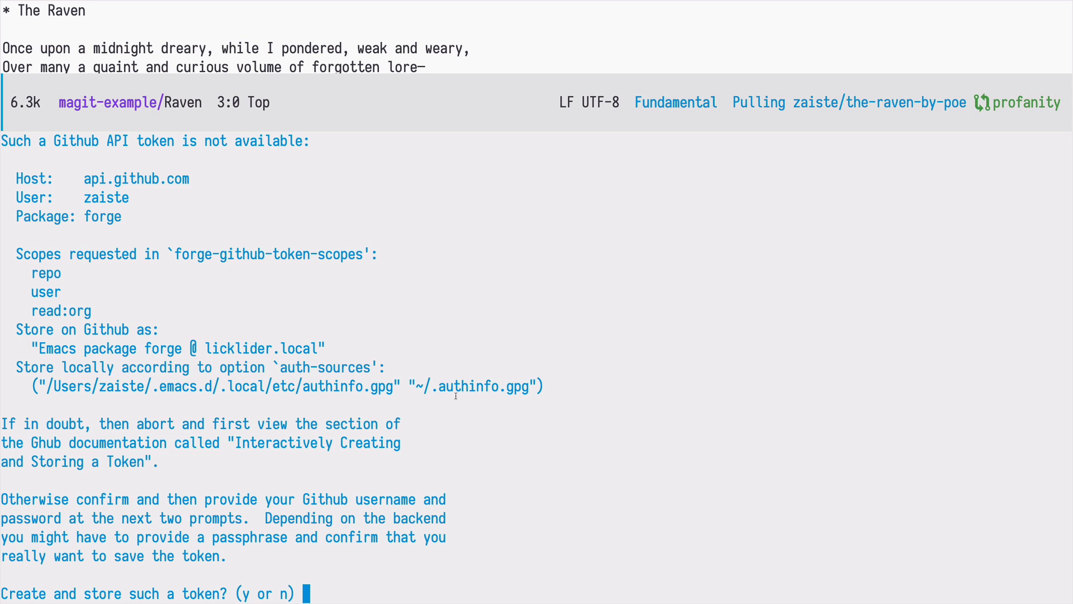
pyautogui.moveTo(496, 395)
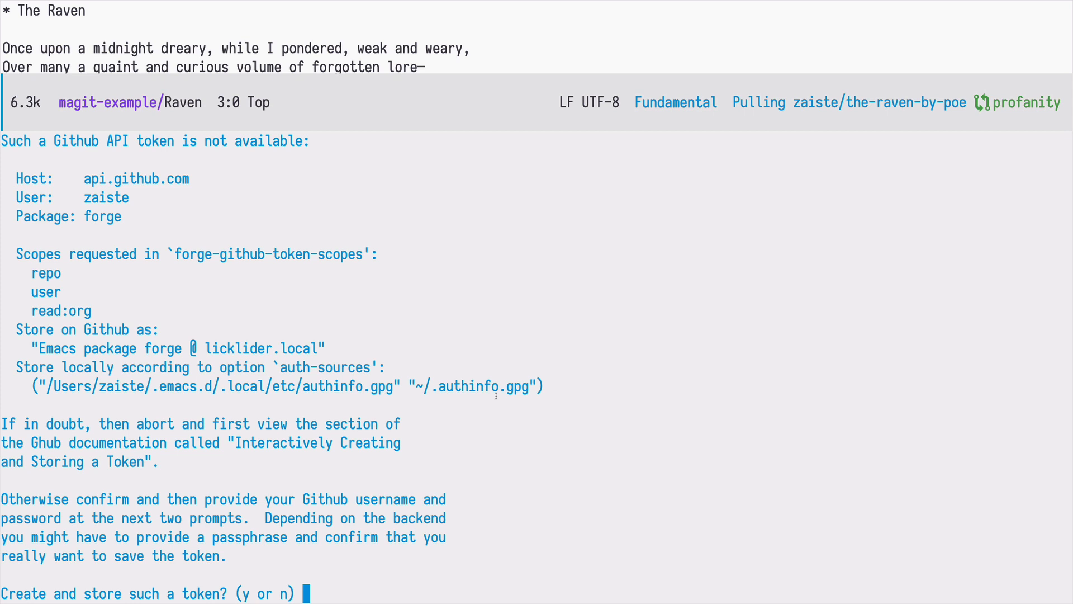
pyautogui.moveTo(527, 382)
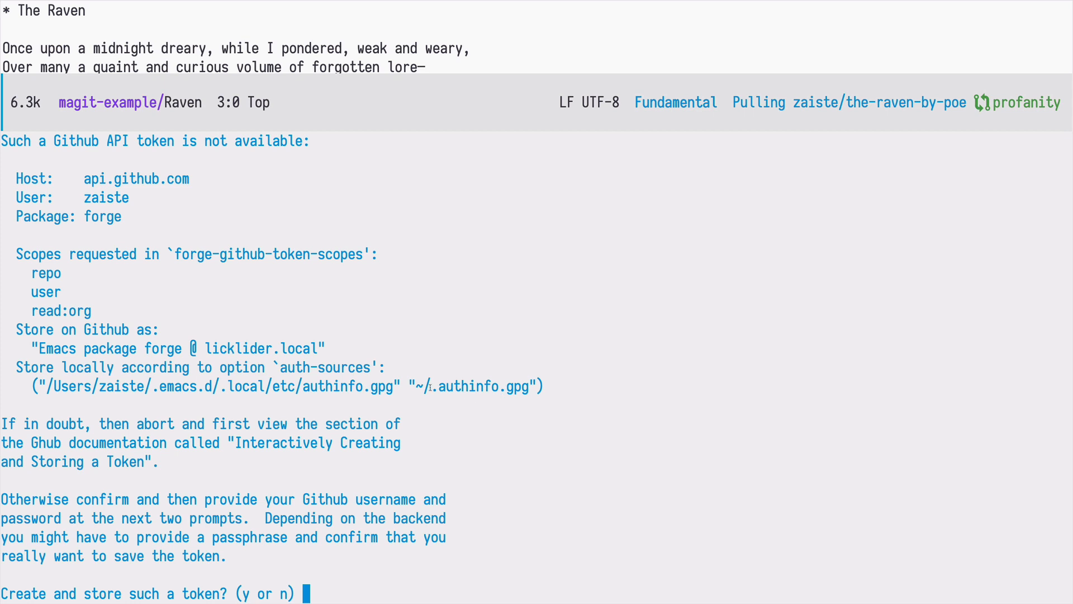
# Answer y to create and store a GitHub API token for Forge.
pyautogui.write('y')
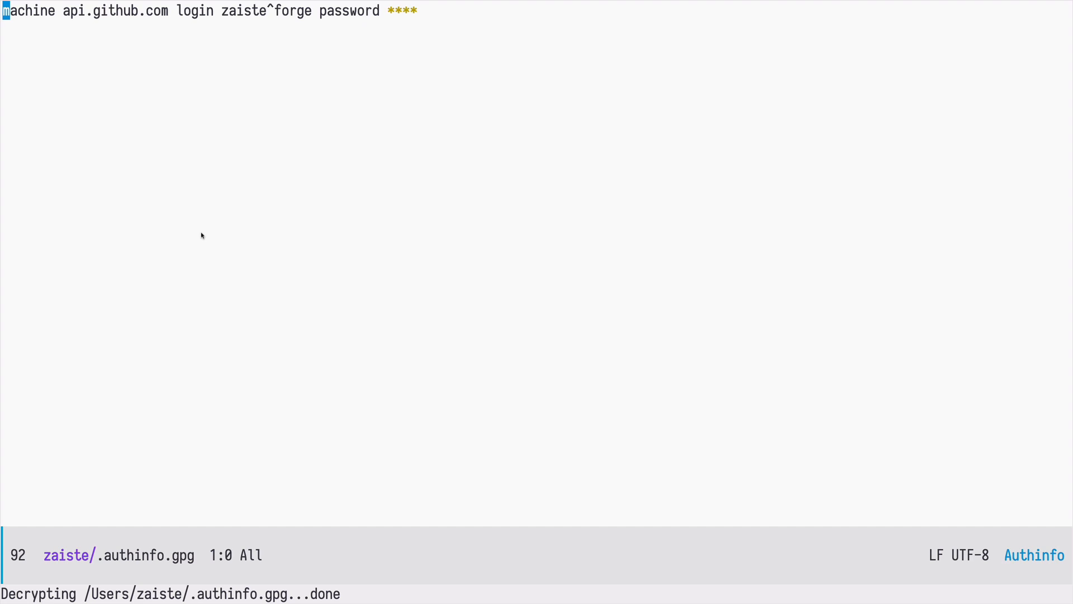
pyautogui.moveTo(39, 27)
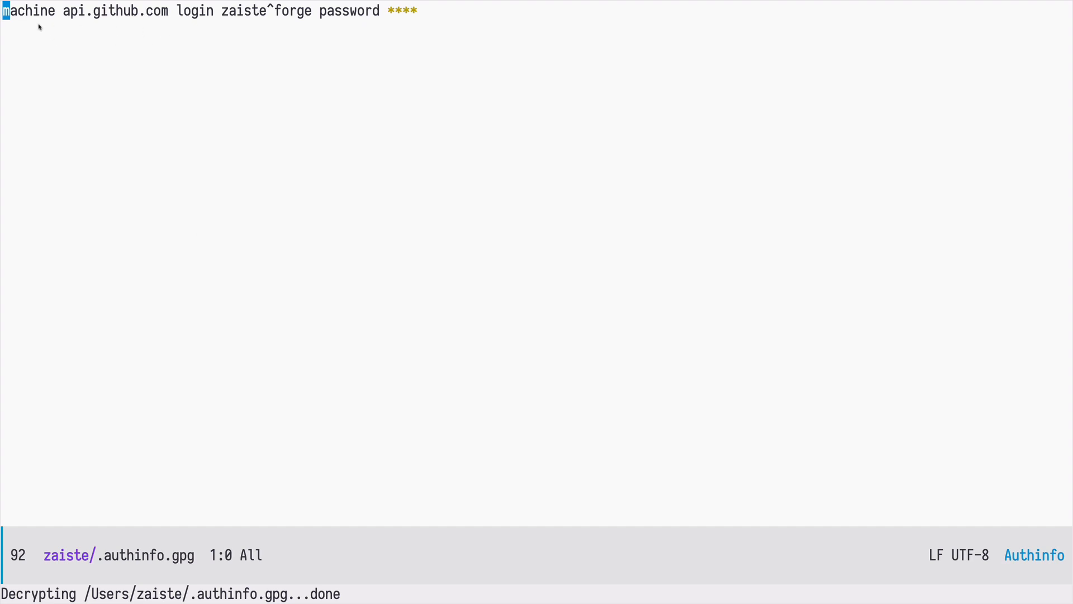
pyautogui.moveTo(110, 21)
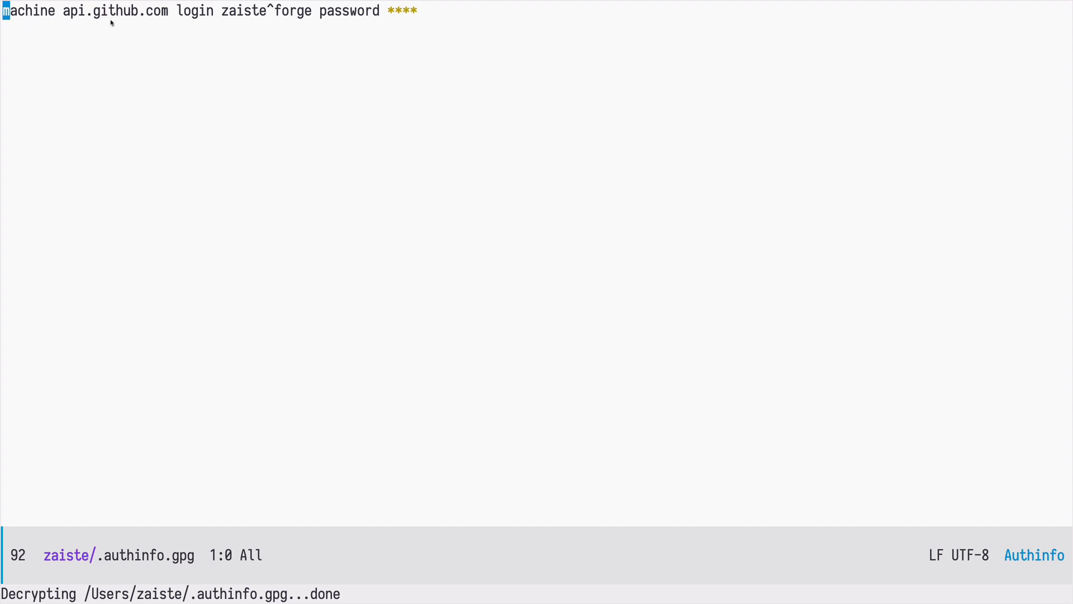
pyautogui.moveTo(119, 61)
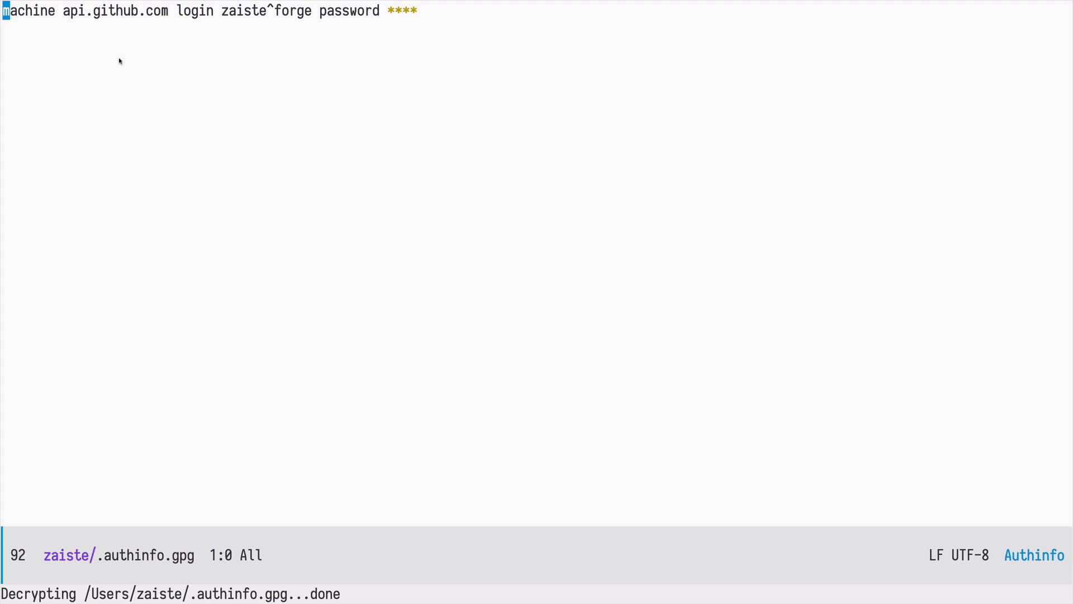
pyautogui.moveTo(209, 18)
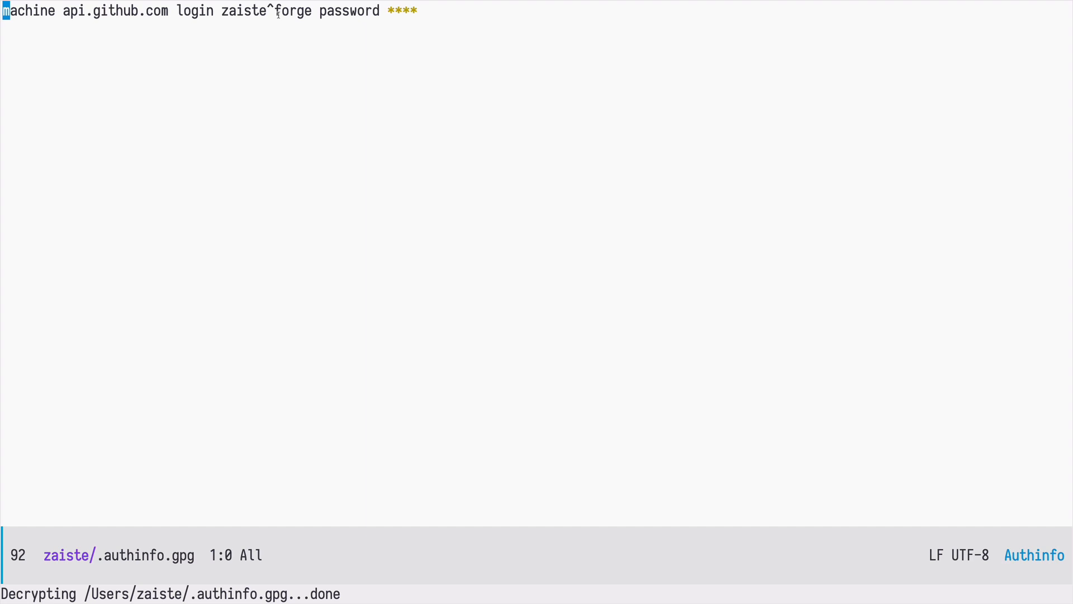
pyautogui.moveTo(278, 27)
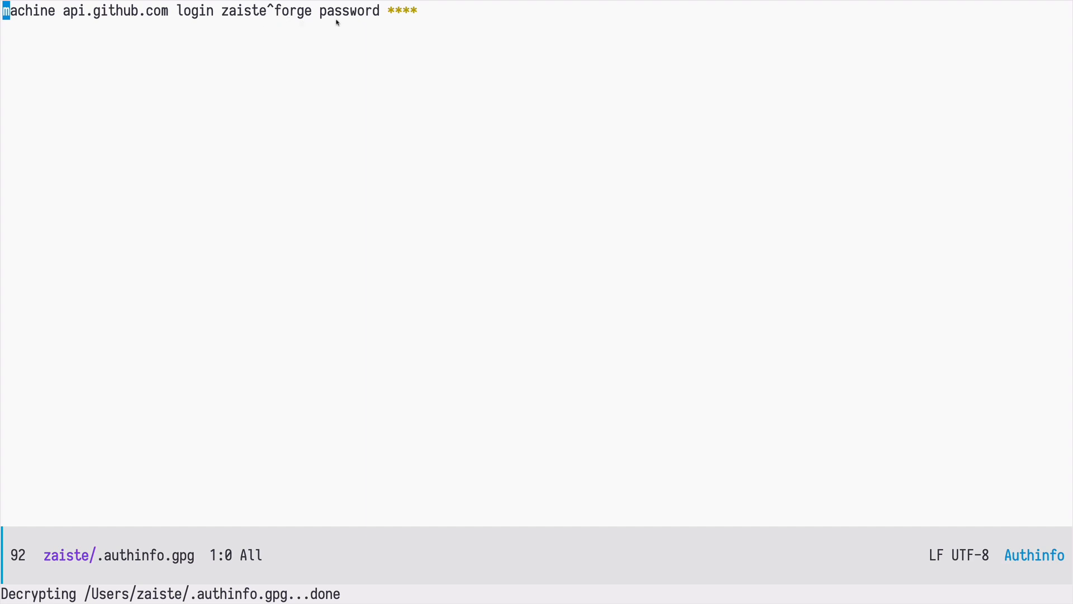
pyautogui.moveTo(385, 45)
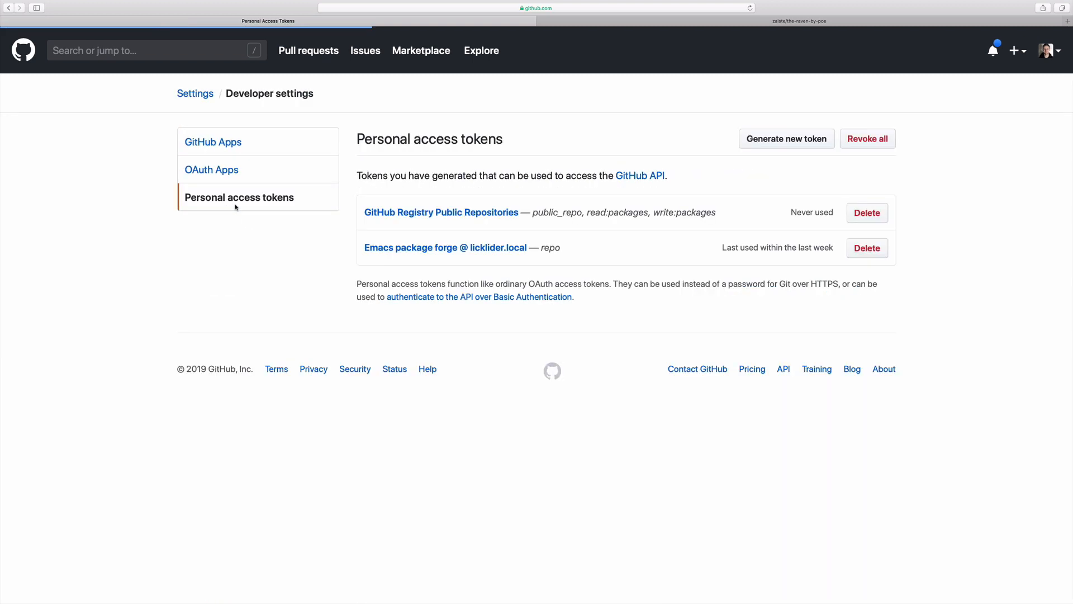
# Generate a new GitHub personal access token with the repo scope ticked.
pyautogui.click(786, 138)
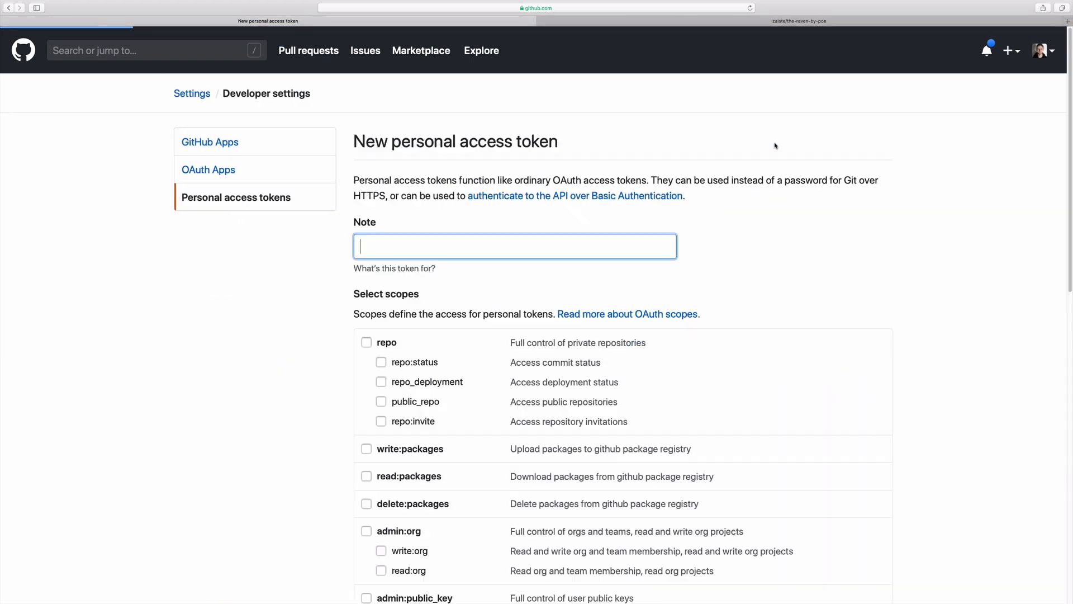
pyautogui.click(366, 342)
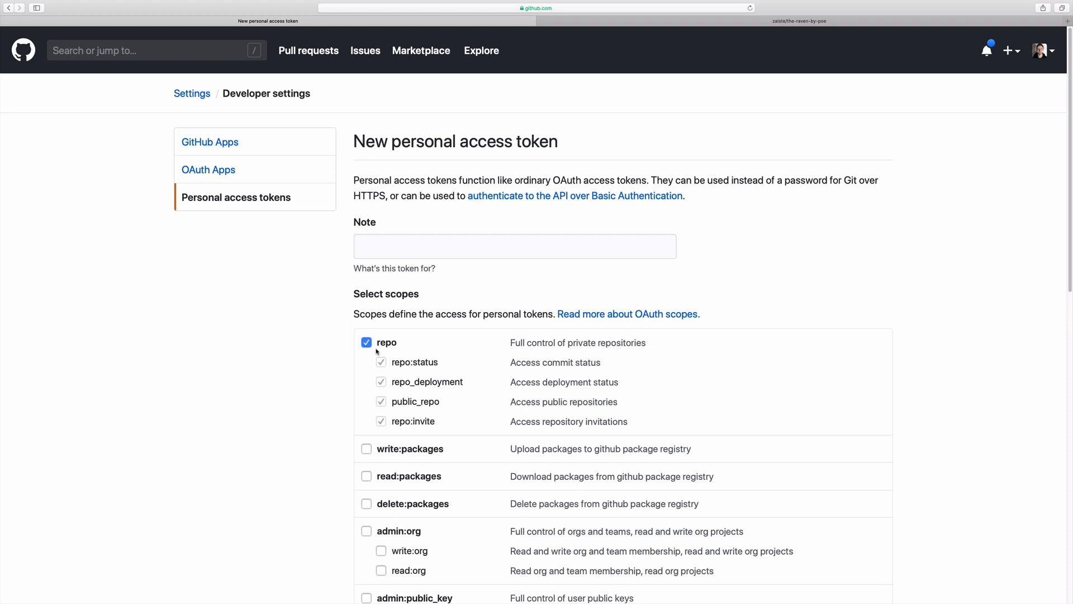
pyautogui.scroll(-3)
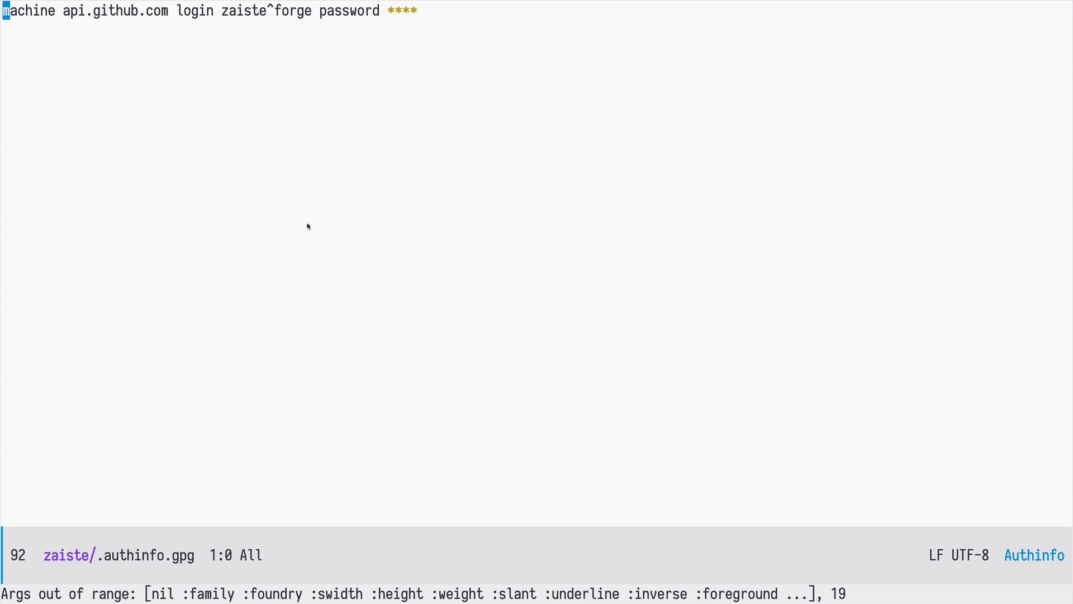
pyautogui.moveTo(252, 374)
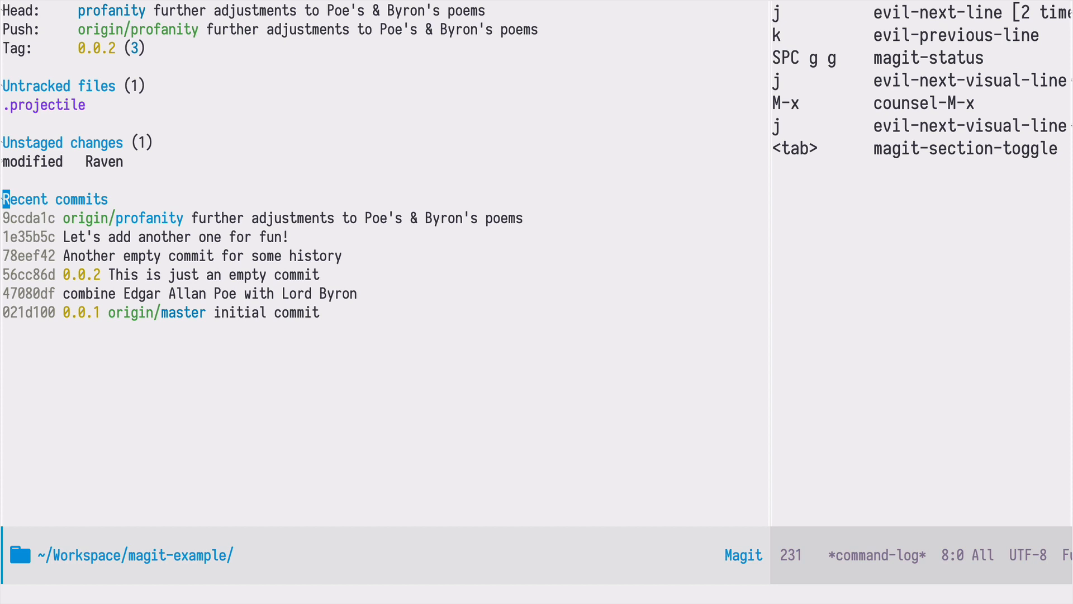
pyautogui.press('j')
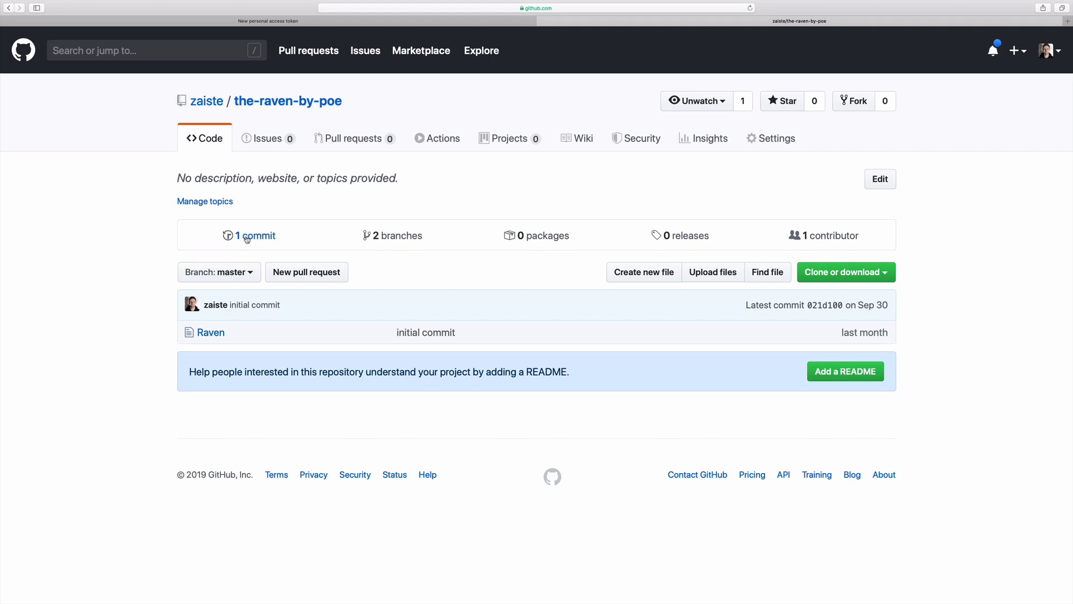
# Choose the profanity branch from the-raven-by-poe's Branch: master dropdown.
pyautogui.click(255, 235)
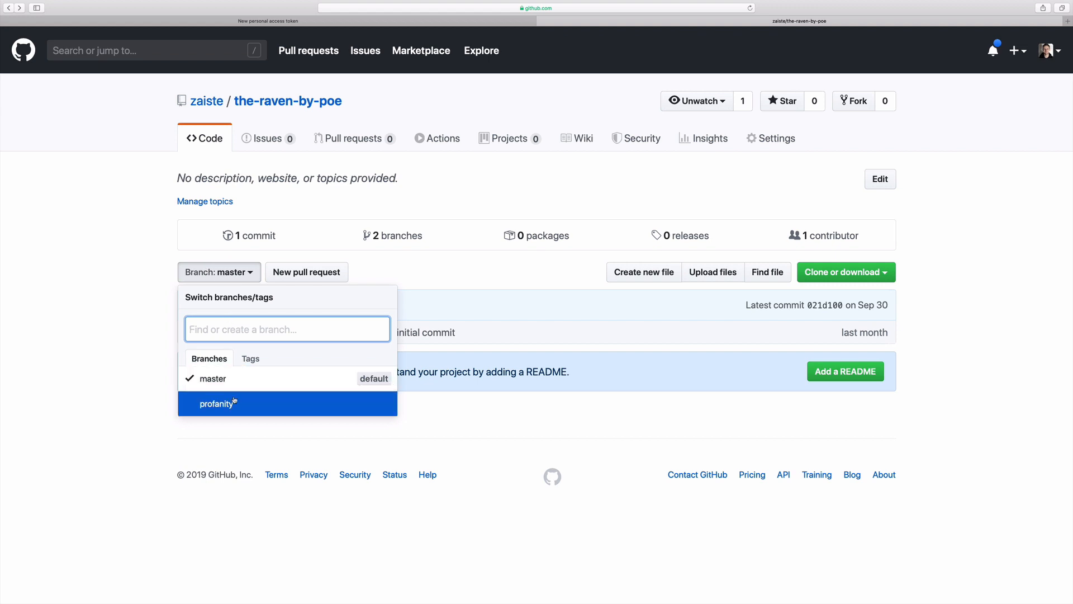
pyautogui.click(216, 403)
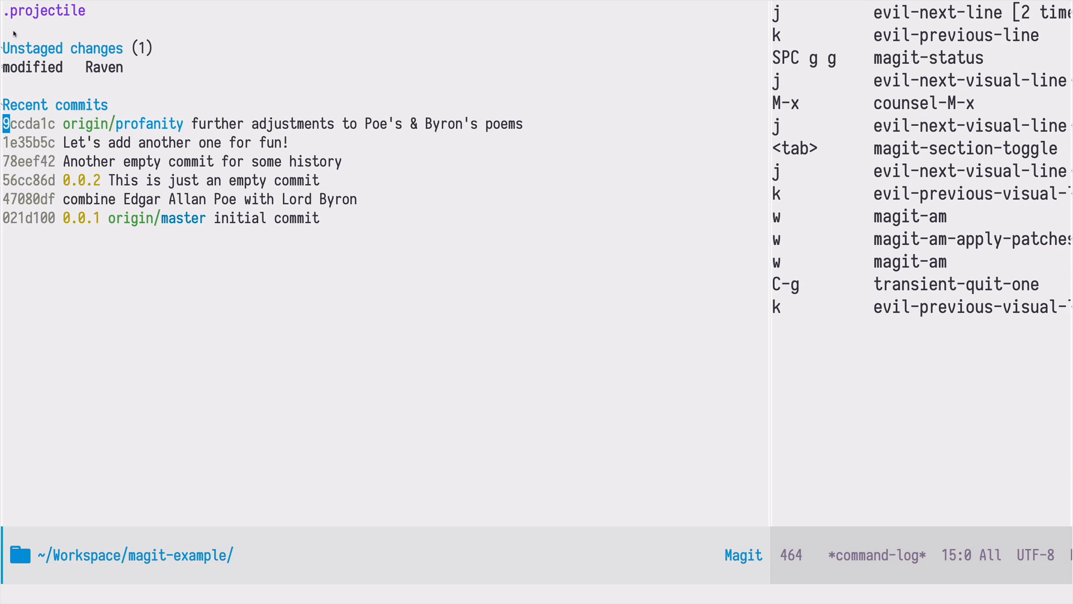
# Open forge-dispatch with @ and choose Create pull-request.
pyautogui.press('@')
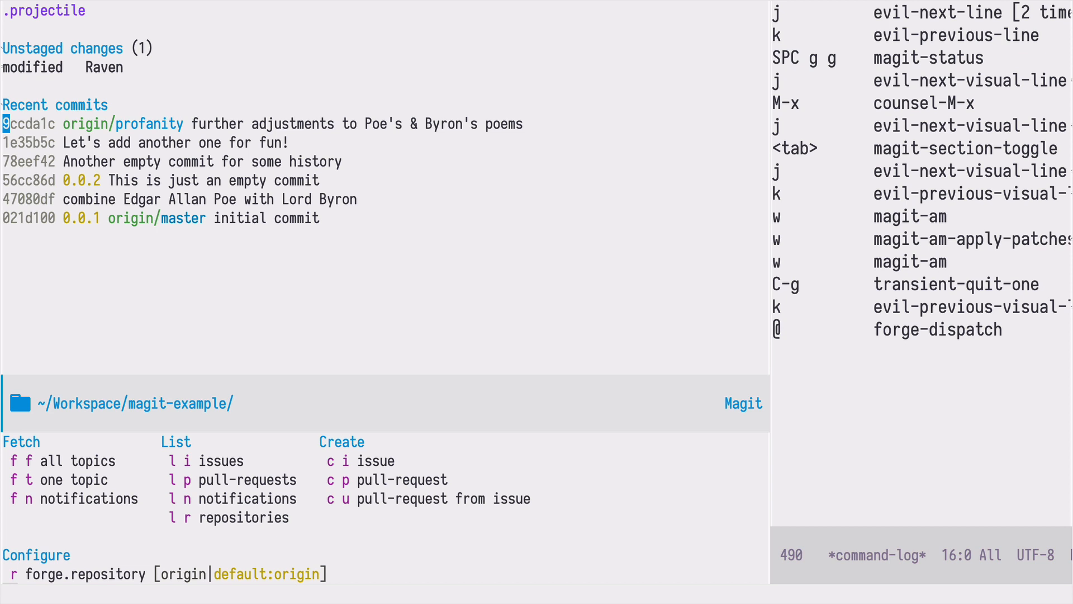
pyautogui.press('c')
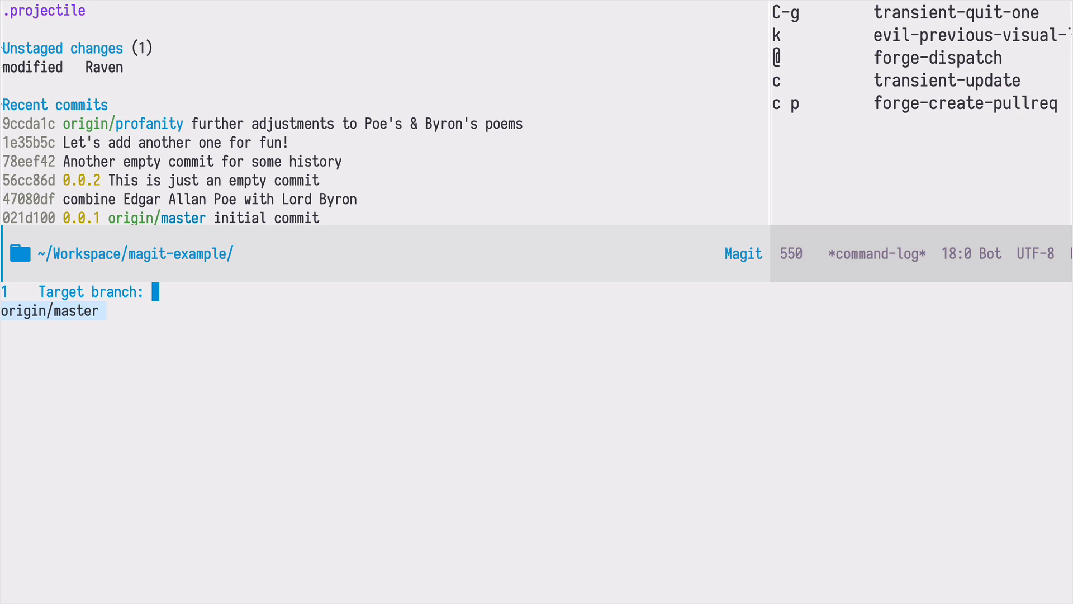
# Target origin/master and describe the PR as 'This poem is better than the one by Poe and Byron altogether'.
pyautogui.press('Return')
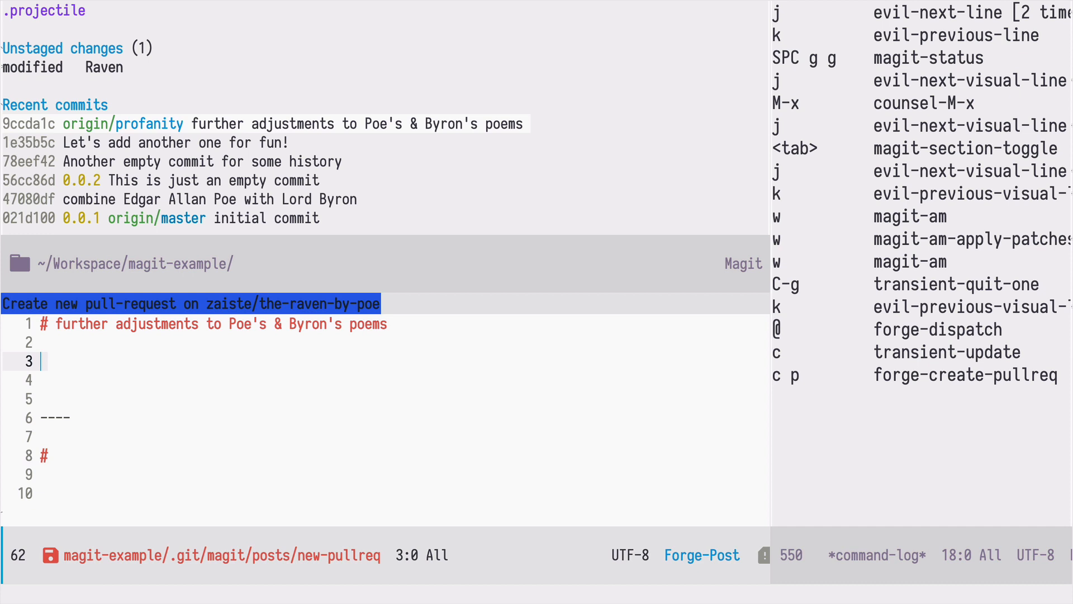
pyautogui.write('This poem is better than the one by Poe and Byron altogether')
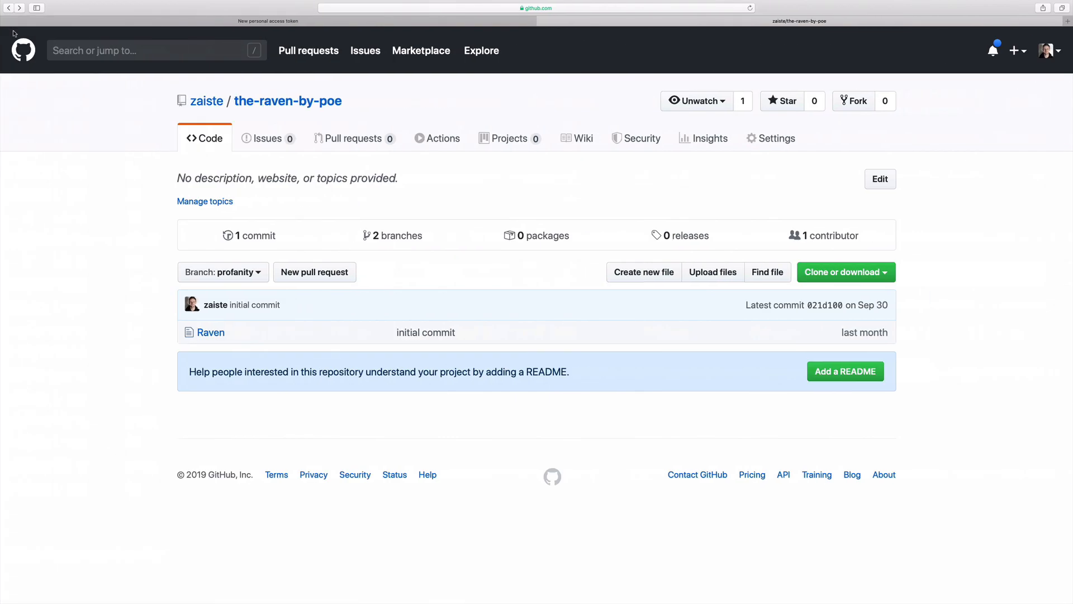
# Open pull request #1 'further adjustments to Poe's & Byron's poems' from the Pull requests tab.
pyautogui.click(348, 137)
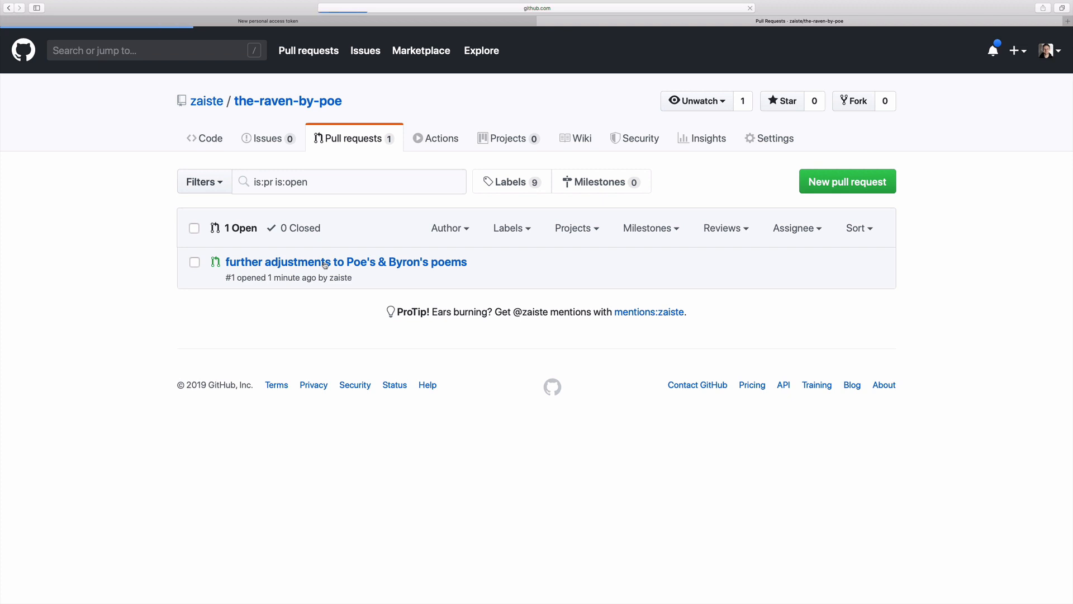
pyautogui.click(346, 261)
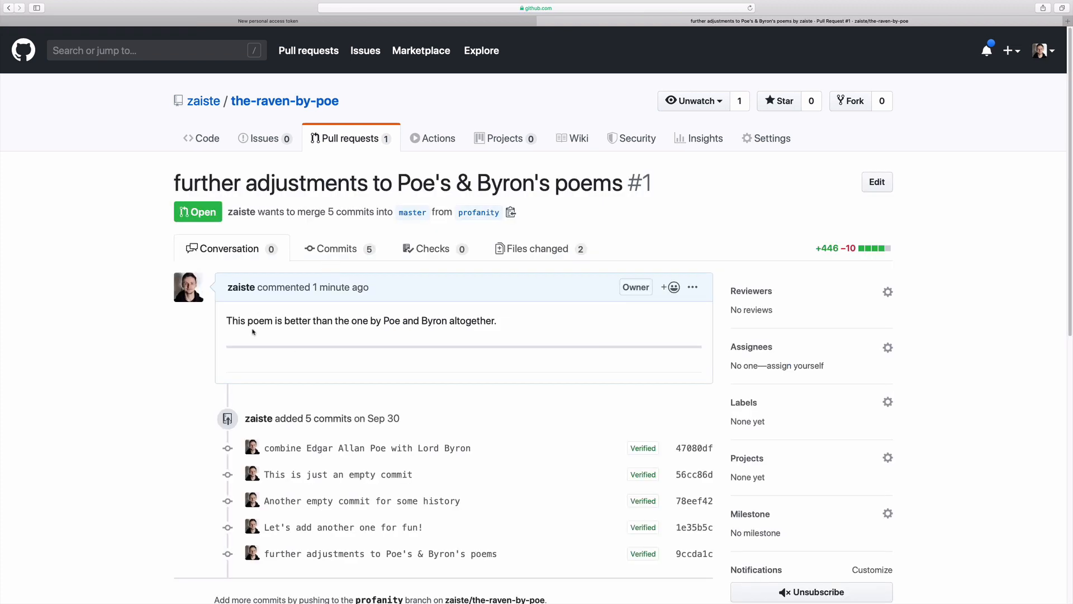
pyautogui.scroll(-3)
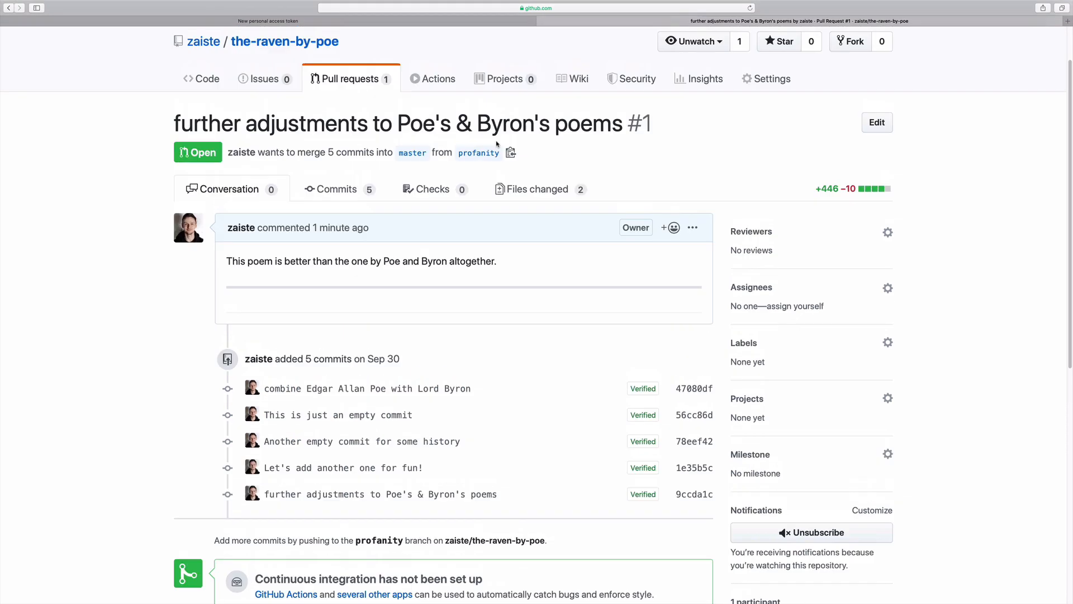
pyautogui.moveTo(418, 158)
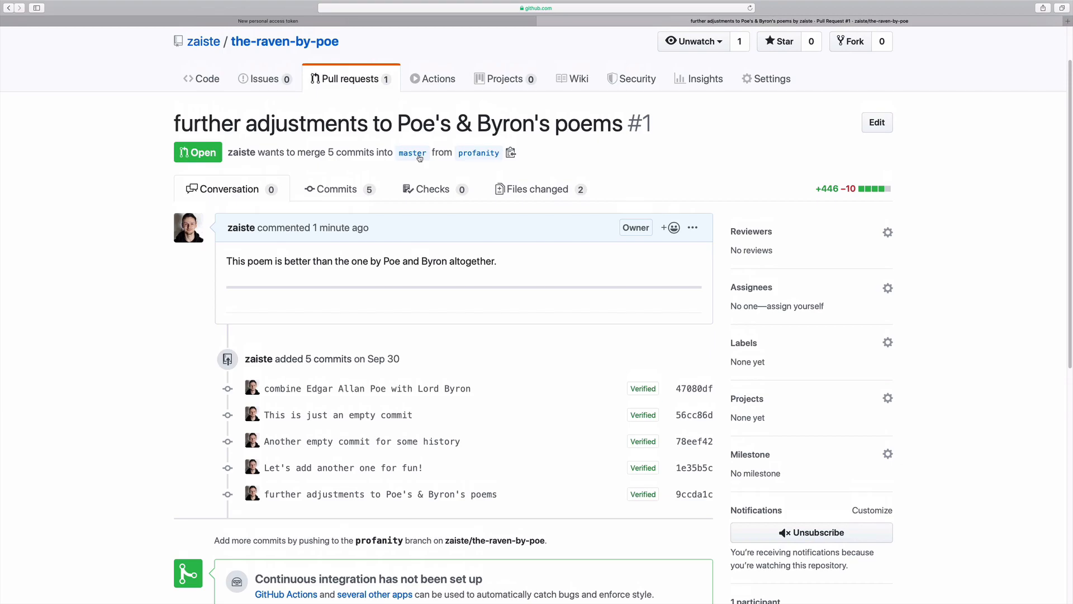